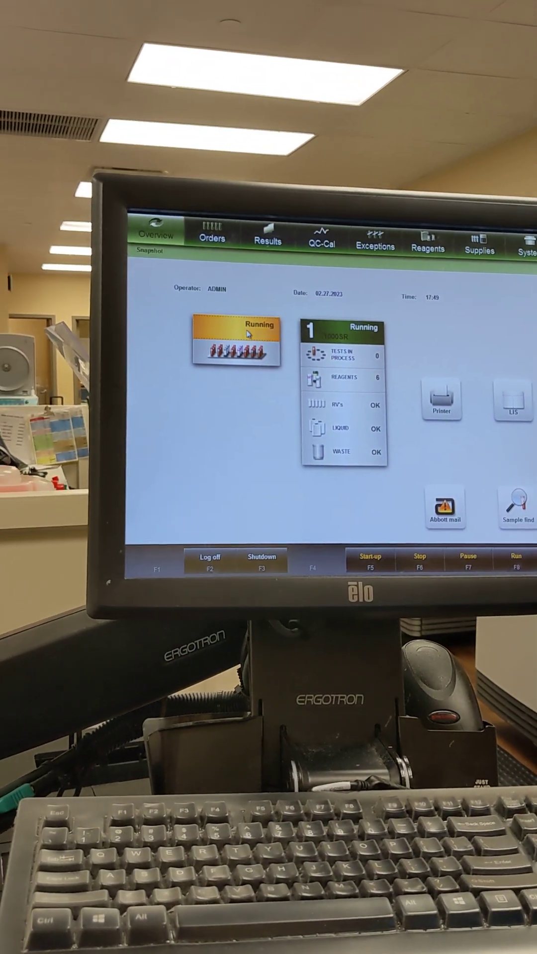
Step: Pause the selected sample handler and i1000SR module, confirming so both show Ready
click(466, 557)
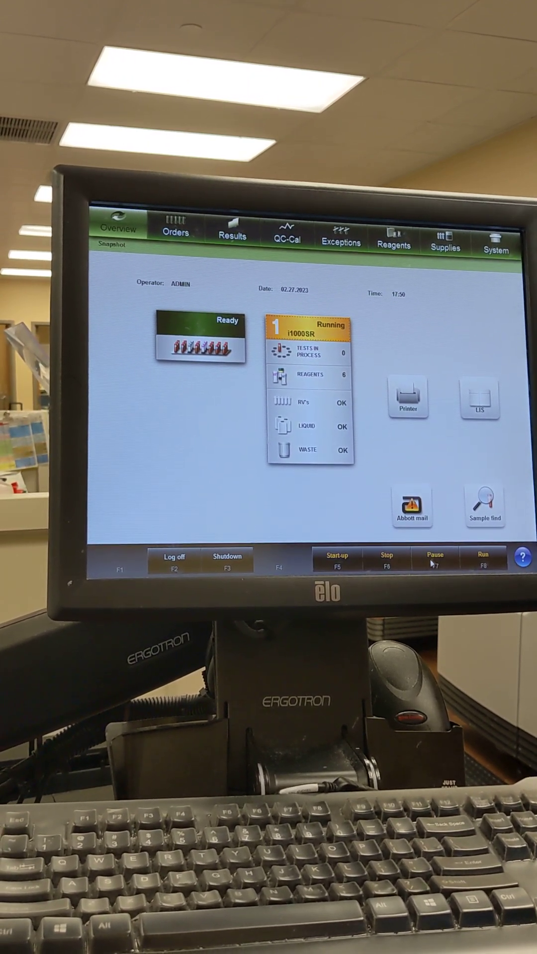
click(434, 560)
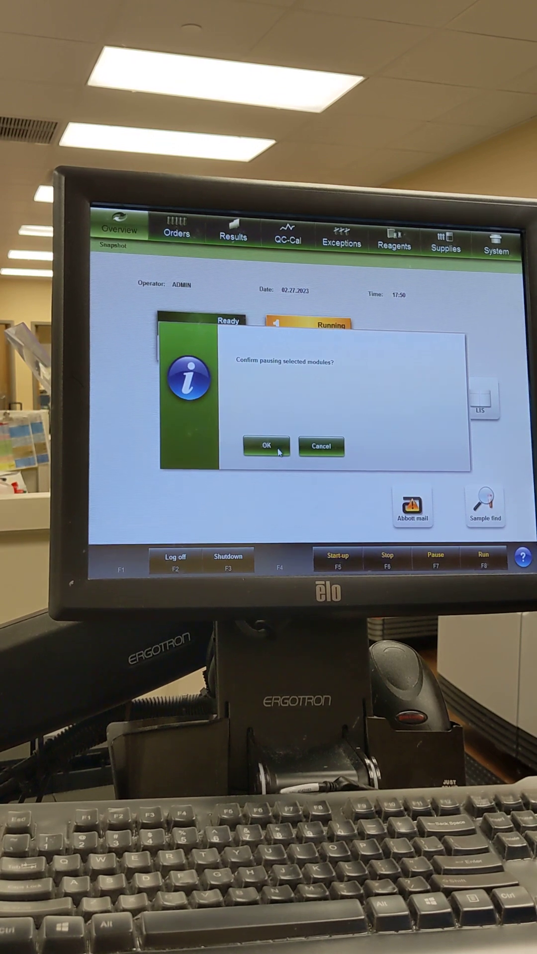
click(264, 446)
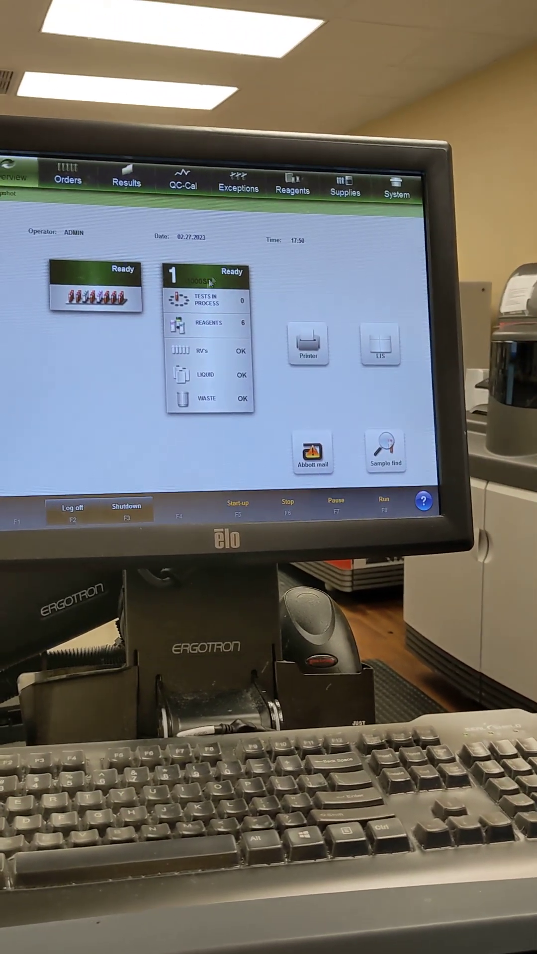
Step: Perform 6440 Daily Maintenance from System > Maintenance and confirm execution
click(394, 183)
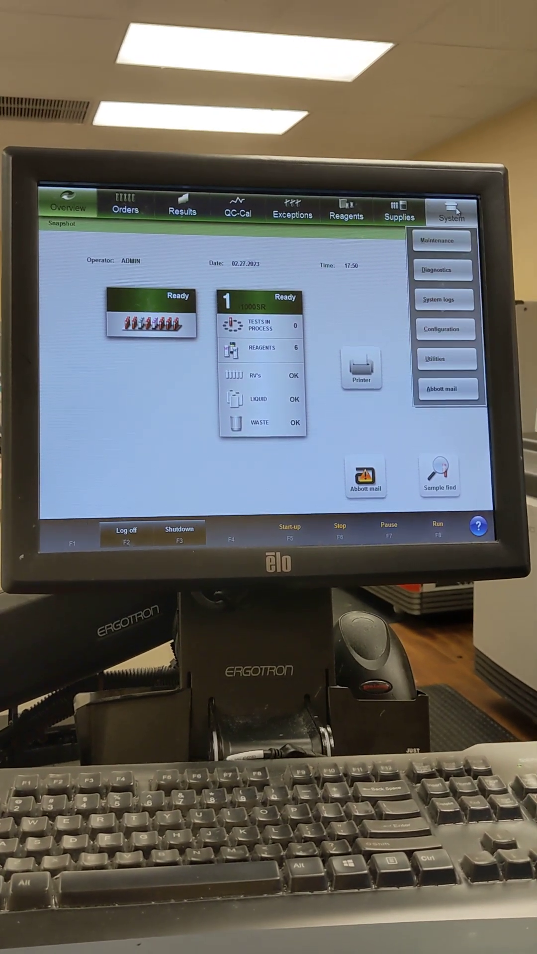
click(442, 241)
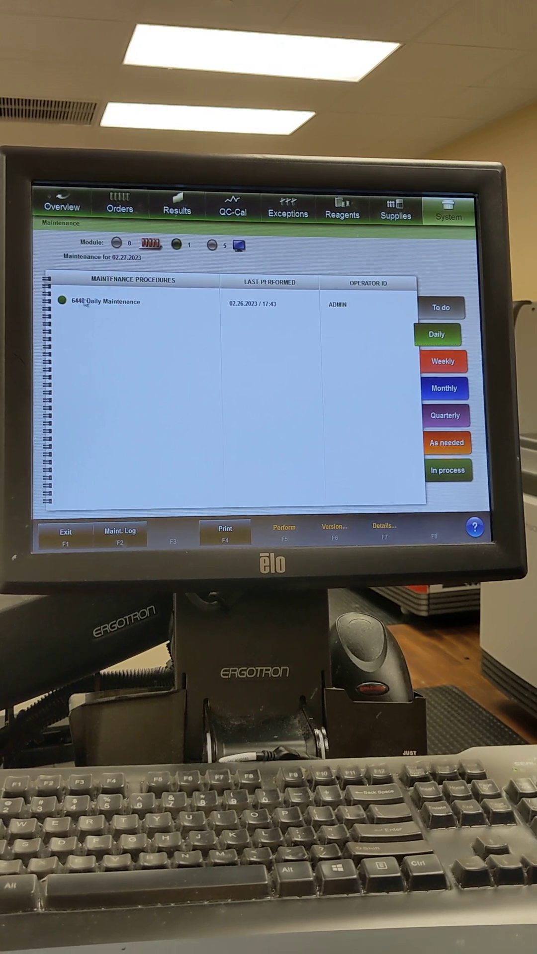
click(122, 301)
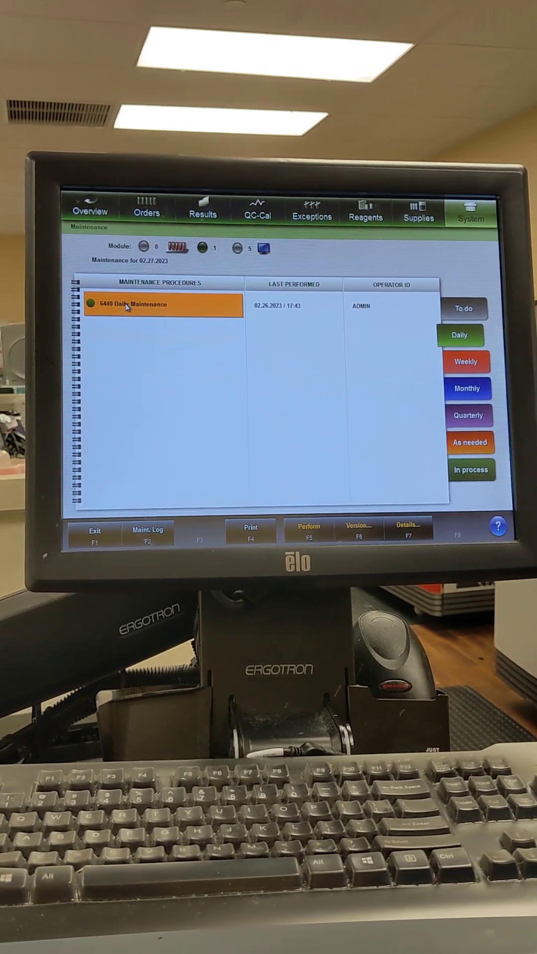
click(307, 532)
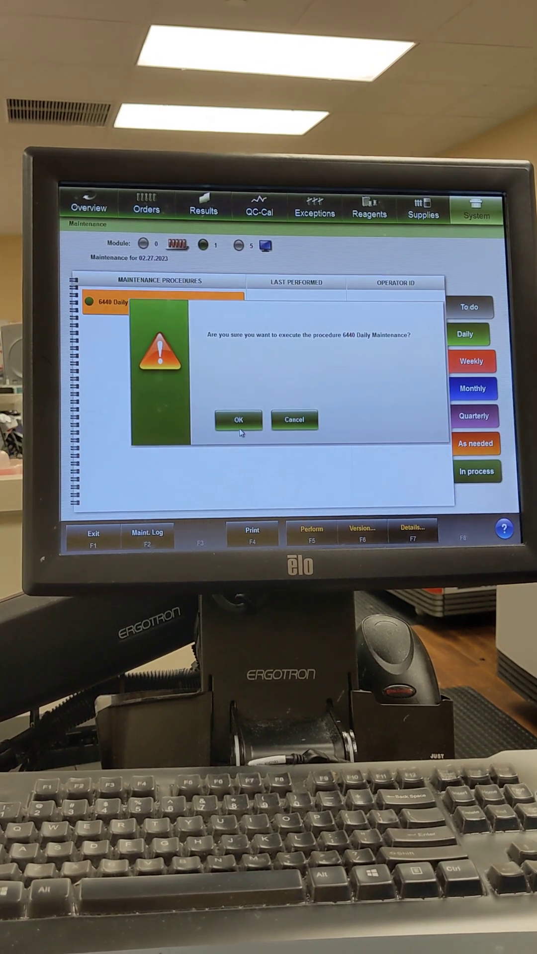
click(237, 420)
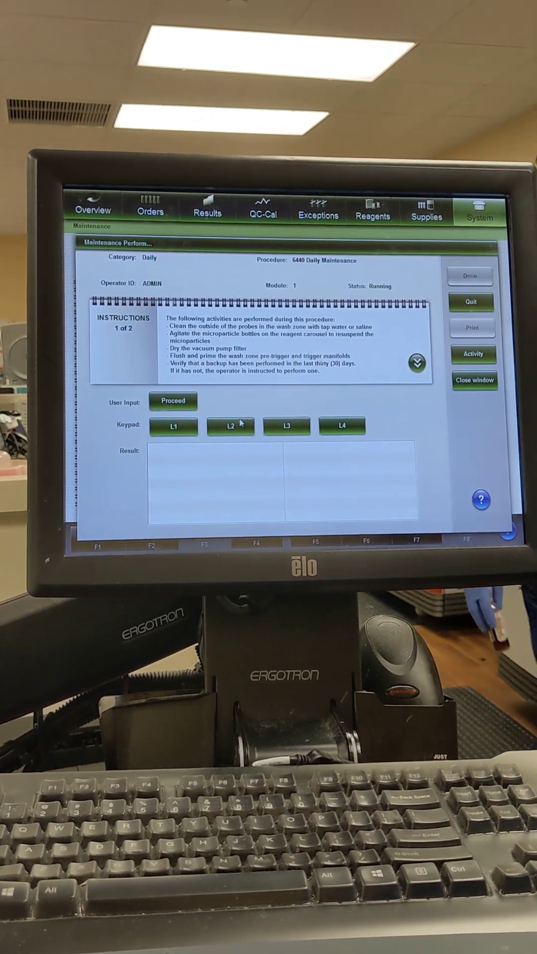